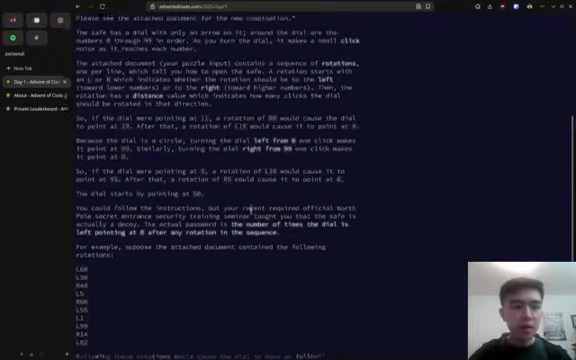
- Create day_01.in beside day_01_p1.py and fill it with the example rotations L68–L82
scroll("down", 3)
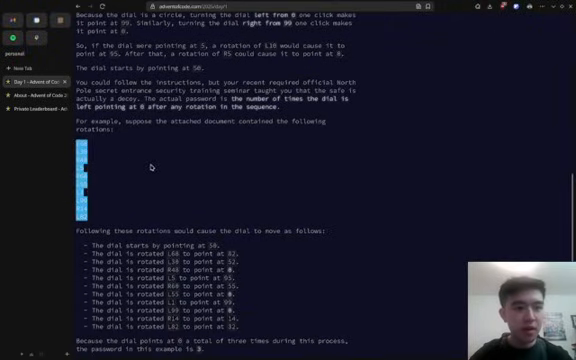
scroll("down", 3)
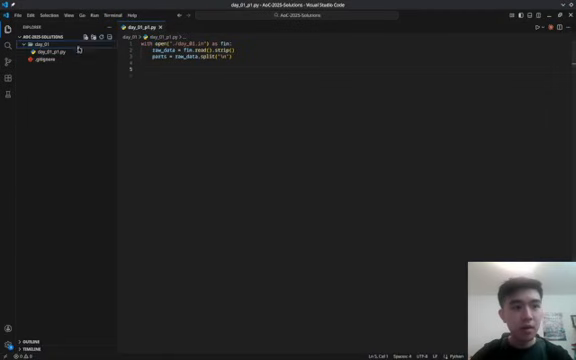
left_click(50, 57)
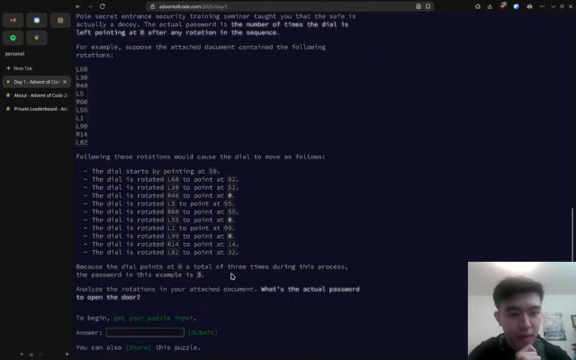
scroll("up", 3)
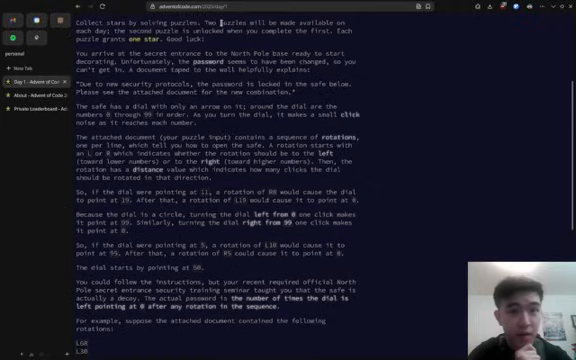
scroll("down", 3)
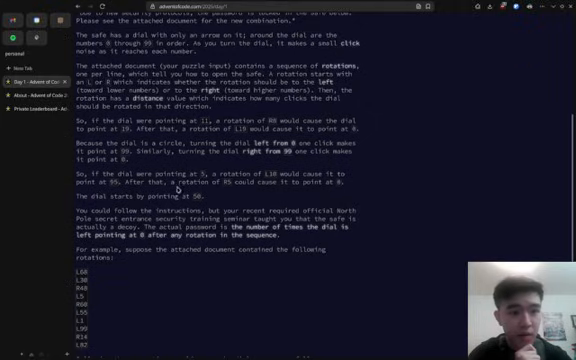
scroll("down", 3)
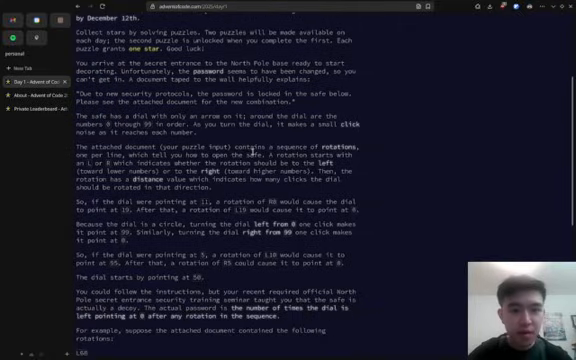
scroll("down", 3)
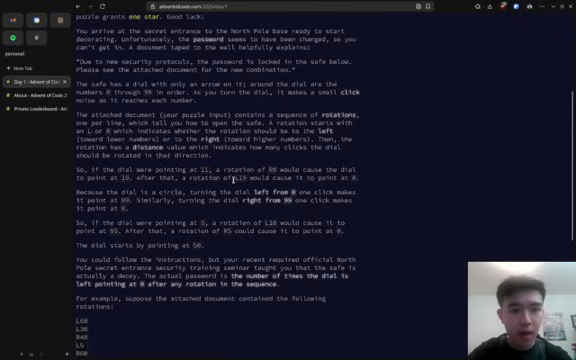
scroll("down", 3)
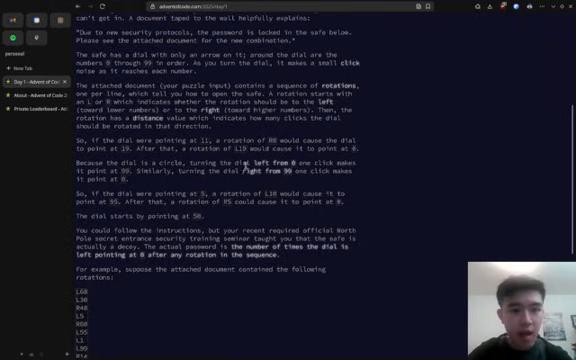
scroll("down", 3)
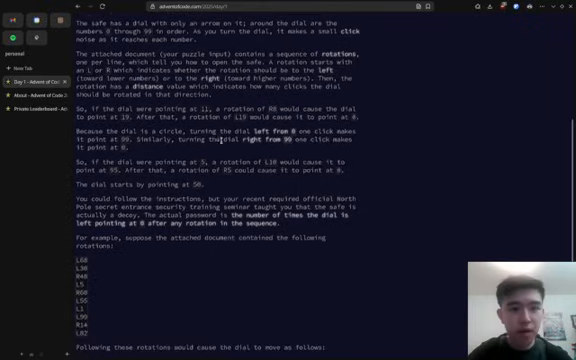
scroll("down", 3)
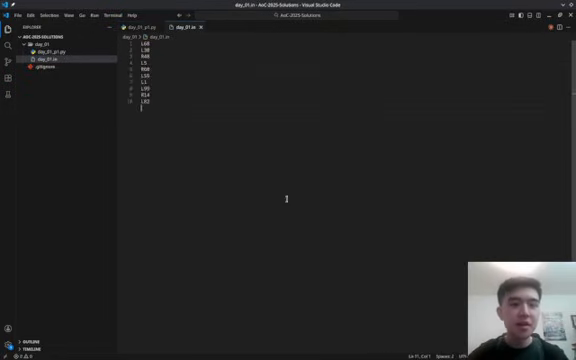
- In day_01_p1.py, read the input lines and start a for loop over them
left_click(135, 27)
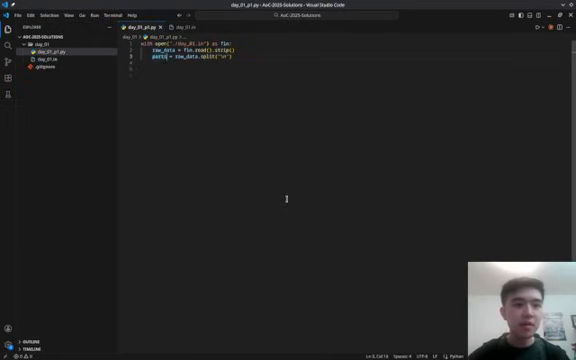
type("lines")
type("cnt = 0")
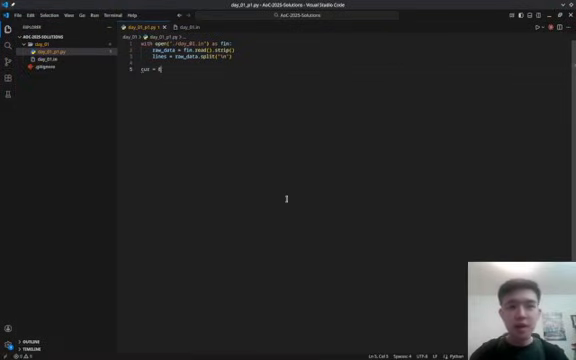
type("for")
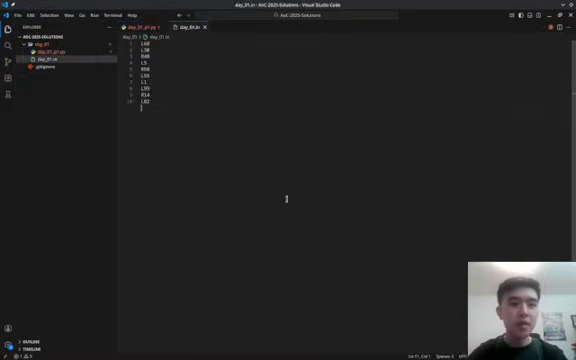
- Parse each rotation amount, wrap cur modulo 100, and increment count on zero
left_click(130, 24)
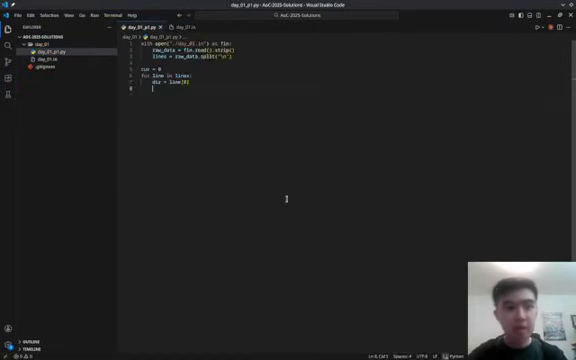
type("amt = int(line[1:")
type("cur = (cur - amt")
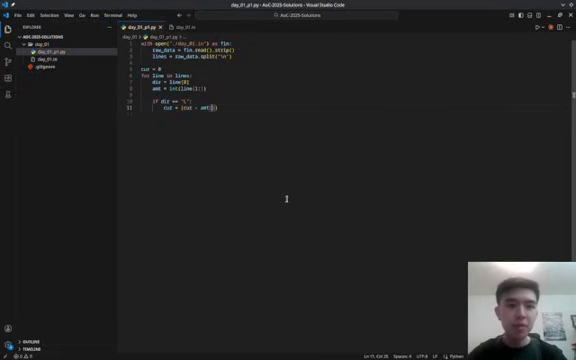
type("% 100")
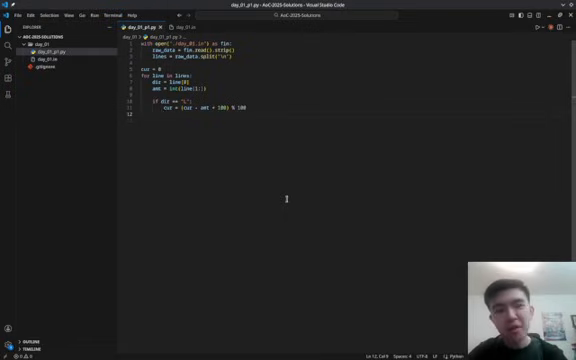
type("else:")
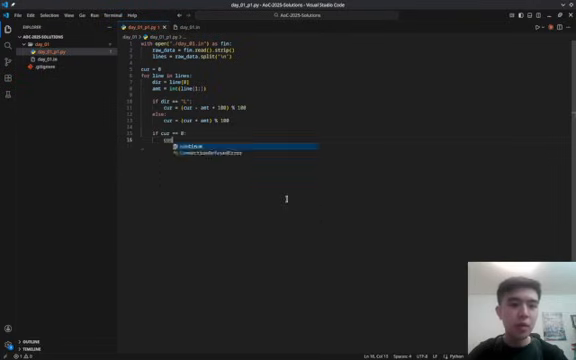
type("count += 1")
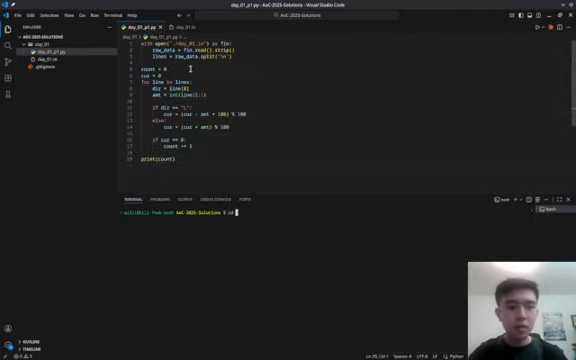
- Change into day_01/ and run python day_01_p1.py in the terminal
type("cd day_01/")
type("python day_01.")
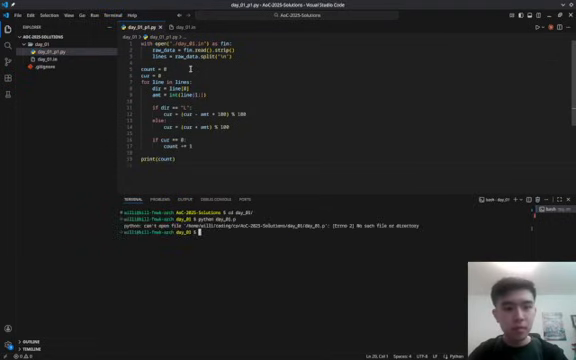
type("python day_01_p1.py")
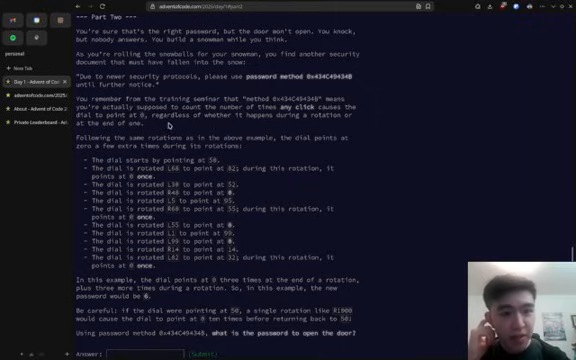
scroll("down", 3)
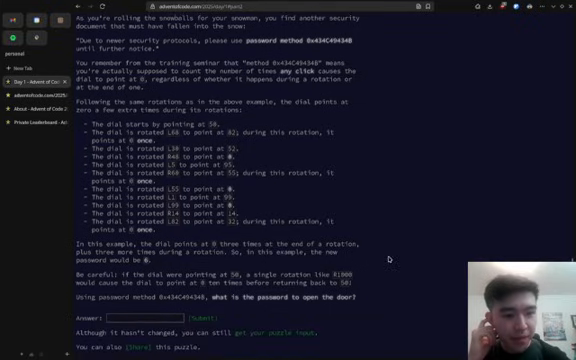
mouse_move(385, 257)
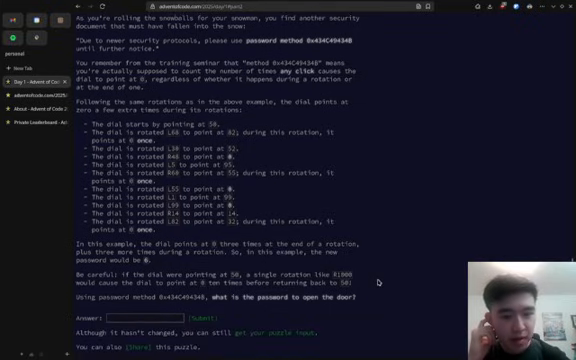